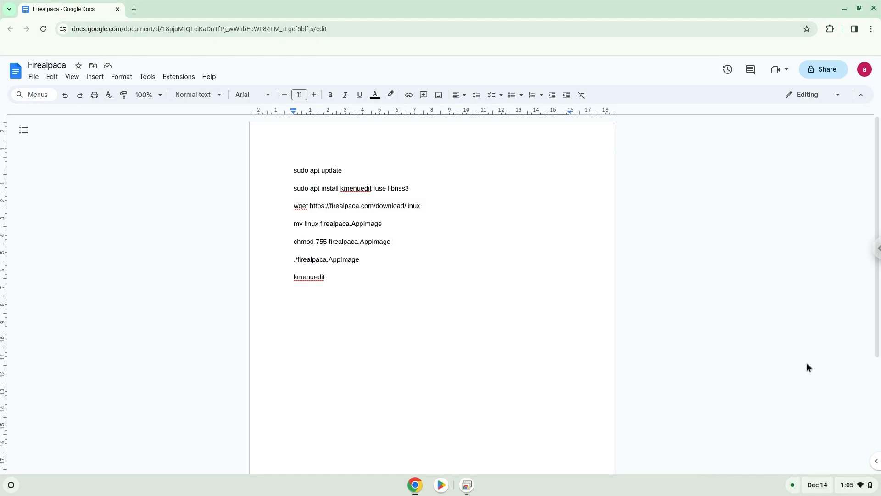
# - From the Docs command notes, bring up the ChromeOS status panel to reach Settings
pyautogui.click(294, 171)
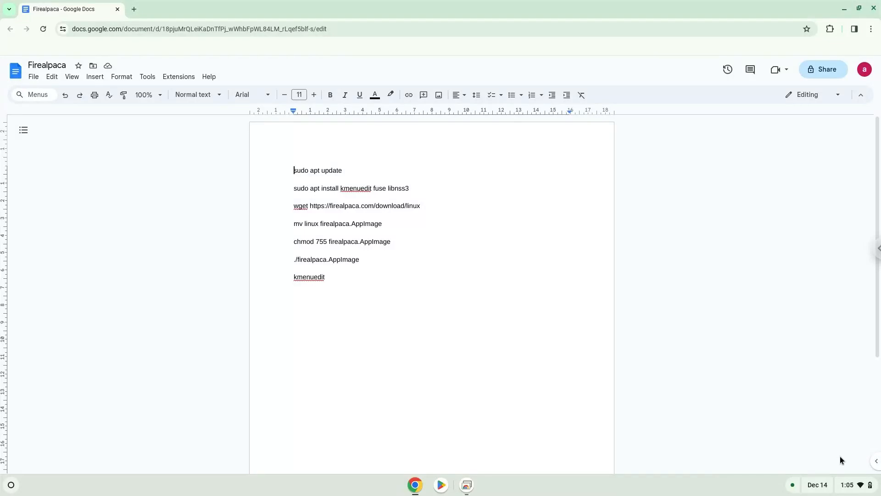
pyautogui.click(845, 484)
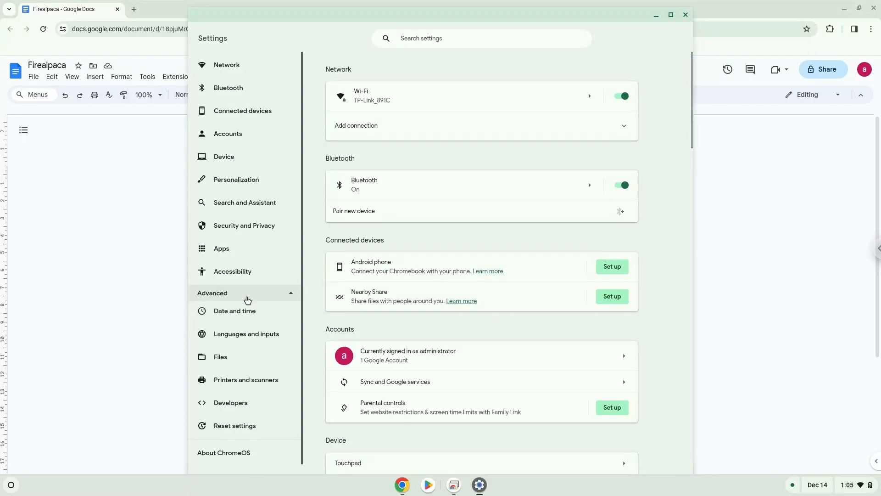
# - In Settings > Developers, turn on the Linux development environment
pyautogui.click(231, 401)
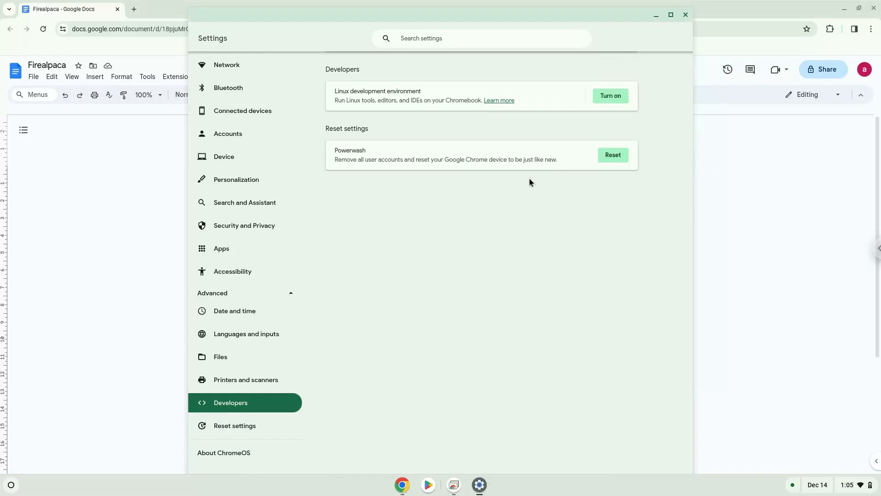
pyautogui.click(610, 96)
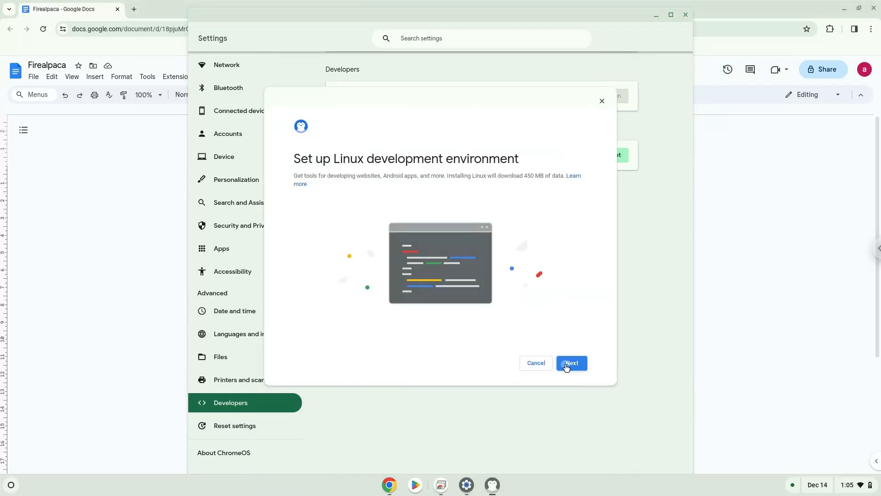
# - Run the Linux environment install with Next and Install, then close the terminal it opens
pyautogui.click(571, 362)
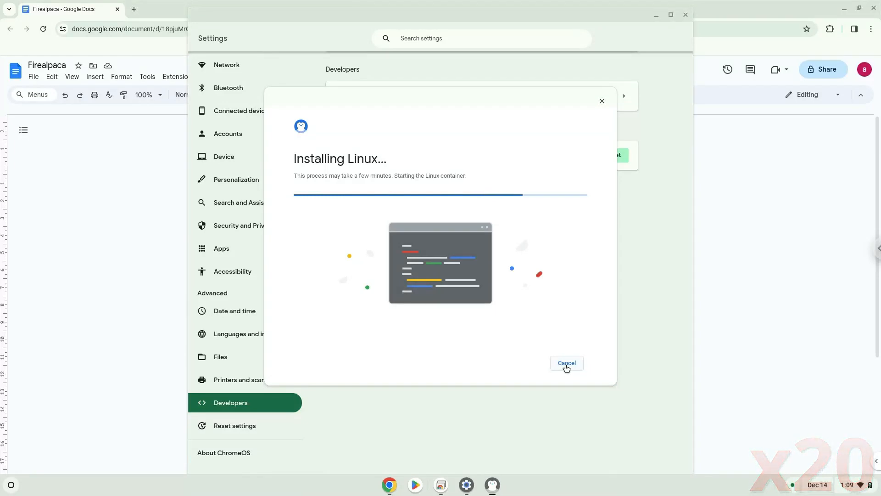
pyautogui.click(566, 363)
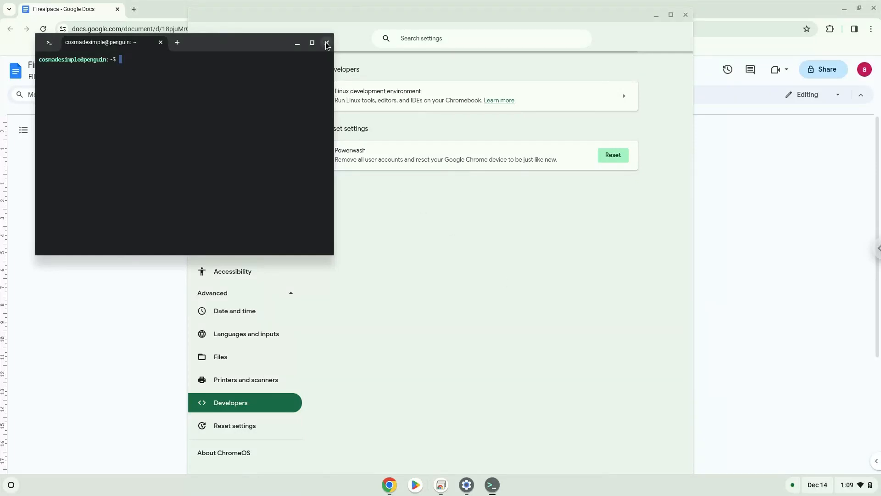
pyautogui.click(327, 43)
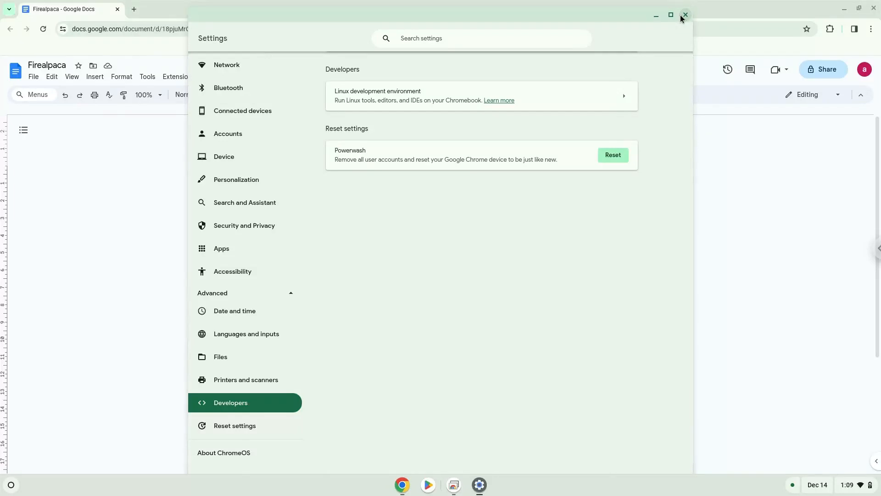
# - Close Settings and launch Terminal on the penguin container, maximized to full screen
pyautogui.click(685, 15)
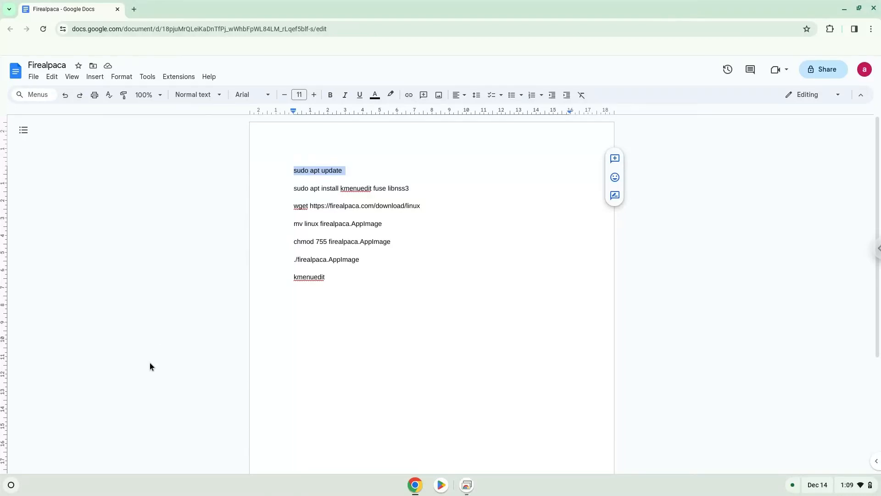
pyautogui.click(10, 484)
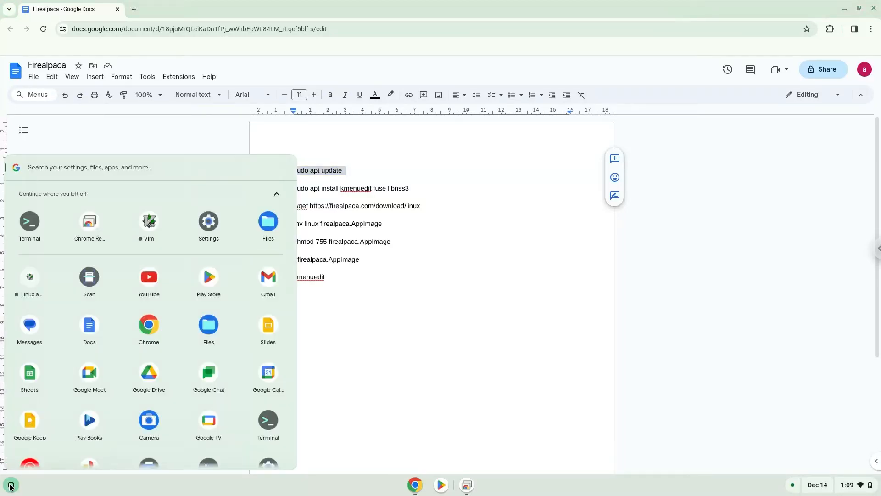
pyautogui.moveTo(31, 229)
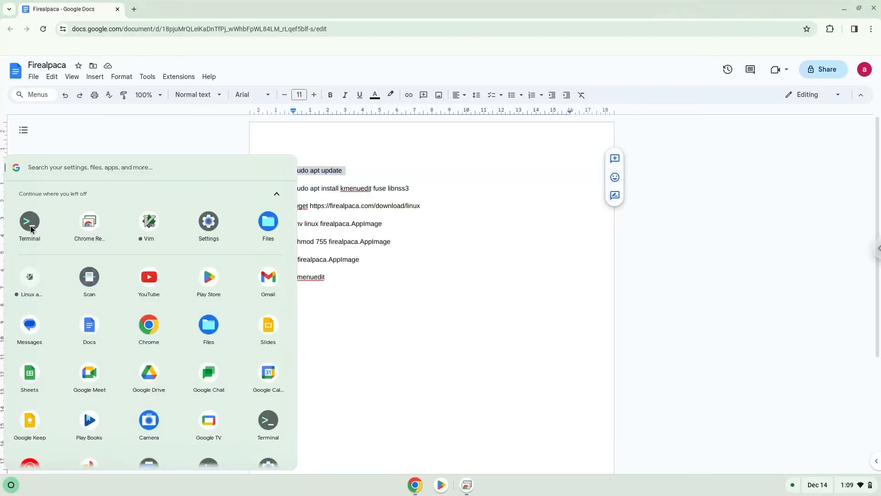
pyautogui.click(30, 225)
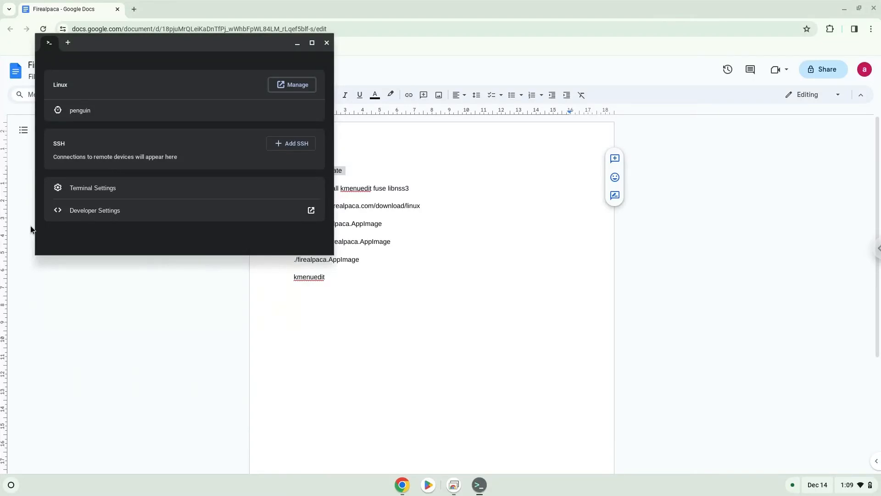
pyautogui.moveTo(35, 218)
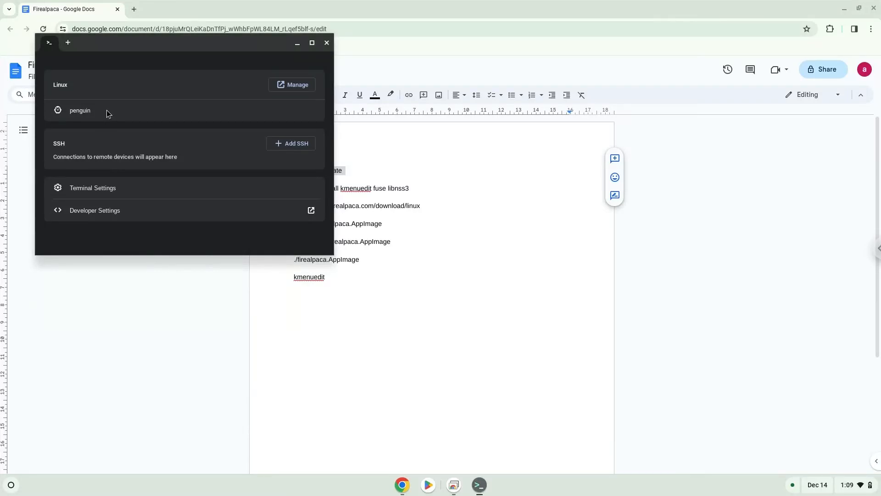
pyautogui.click(80, 110)
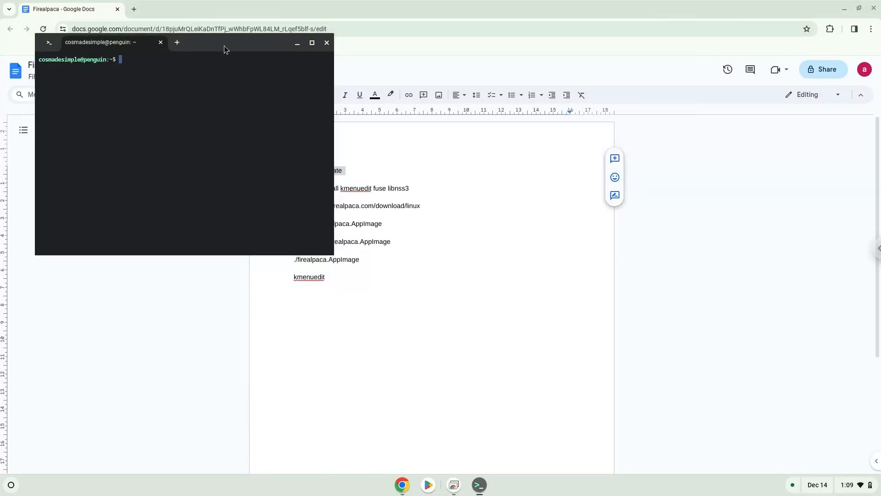
pyautogui.click(312, 43)
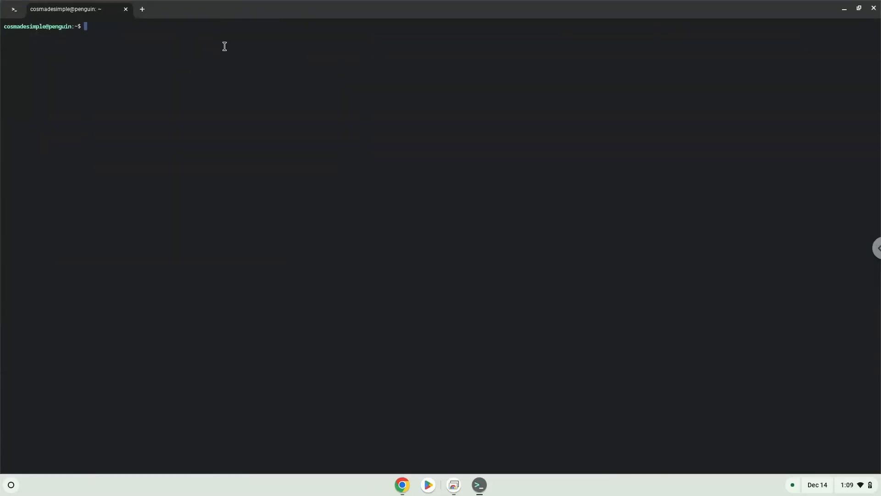
# - Run sudo apt update, then the apt install of kmenuedit, fuse and libnss3 copied from Docs
pyautogui.write('sudo apt update')
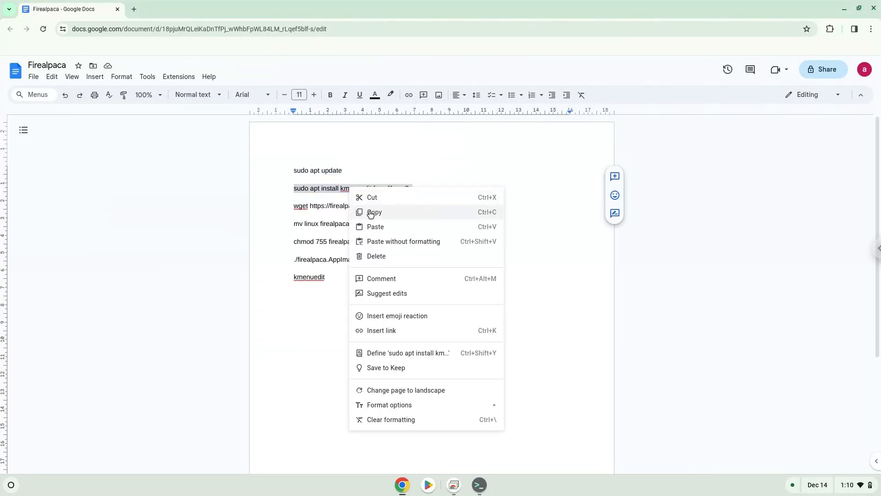
pyautogui.click(374, 212)
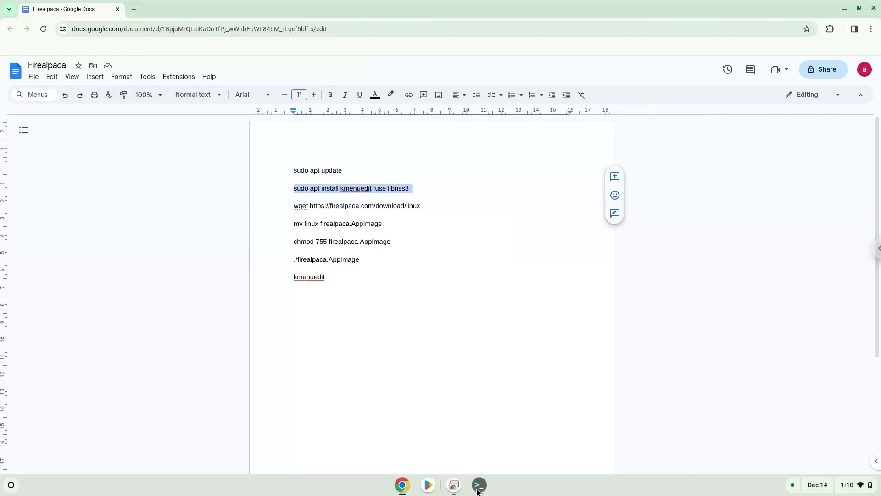
pyautogui.click(478, 484)
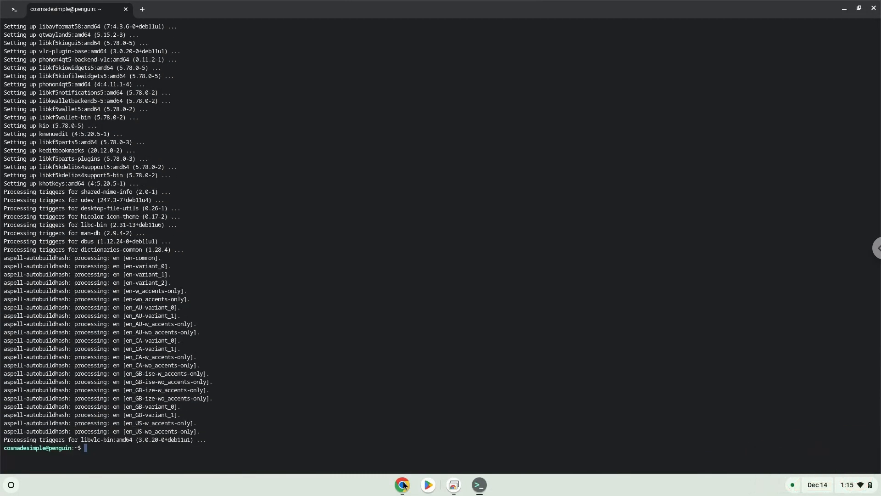
pyautogui.click(402, 485)
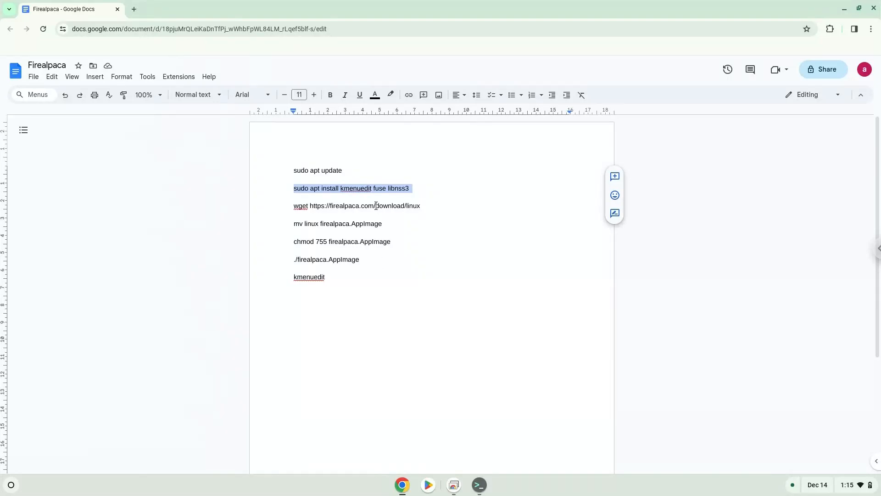
# - Run the copied wget FireAlpaca download, then select the 'mv linux firealpaca.AppImage' line in Docs
pyautogui.rightClick(357, 205)
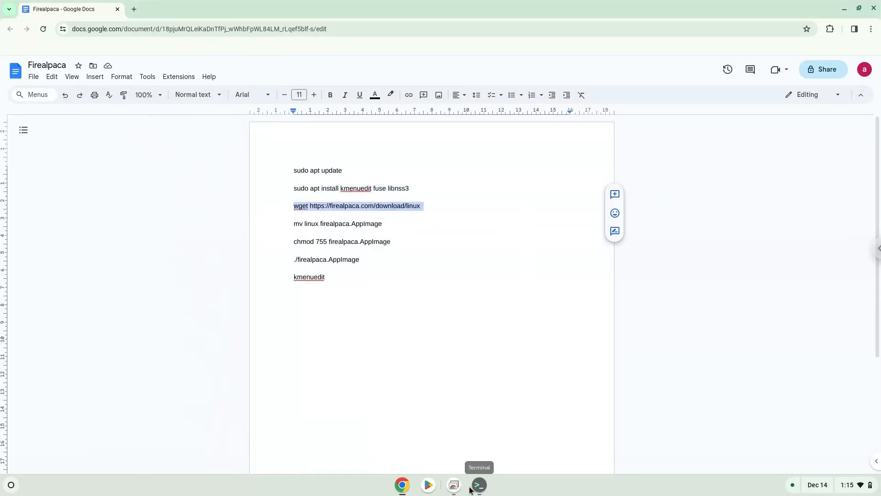
pyautogui.click(477, 484)
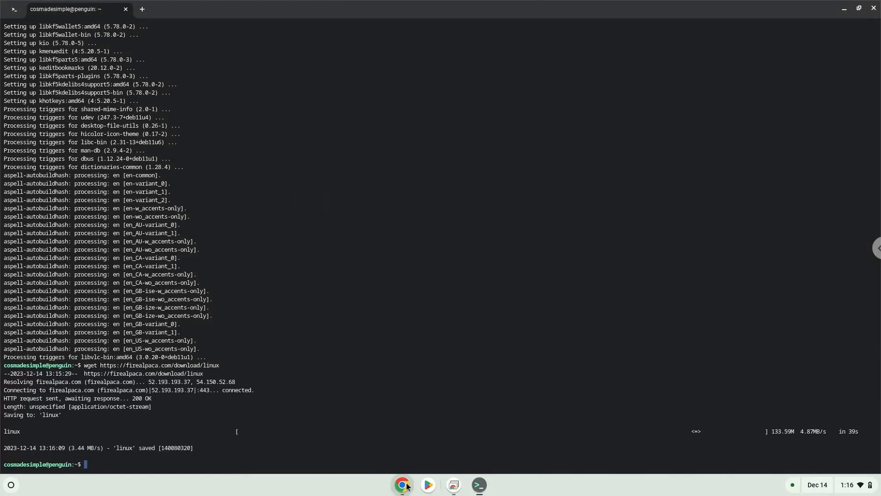
pyautogui.click(402, 485)
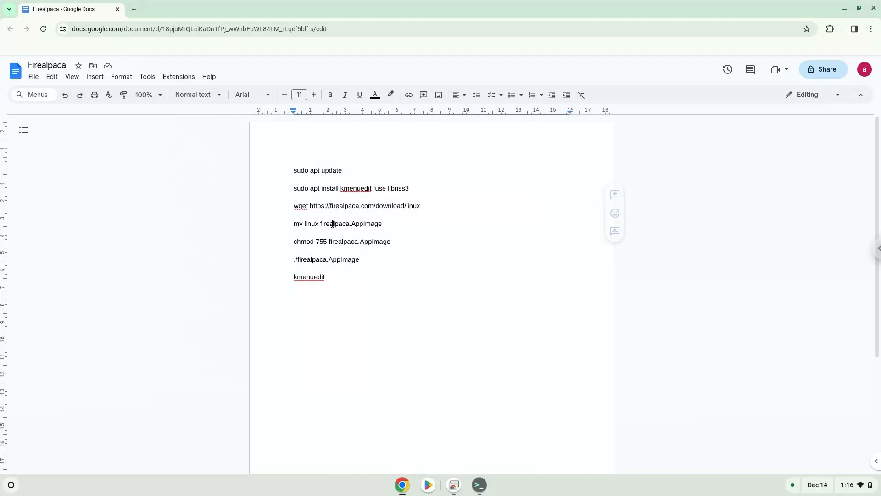
pyautogui.rightClick(336, 223)
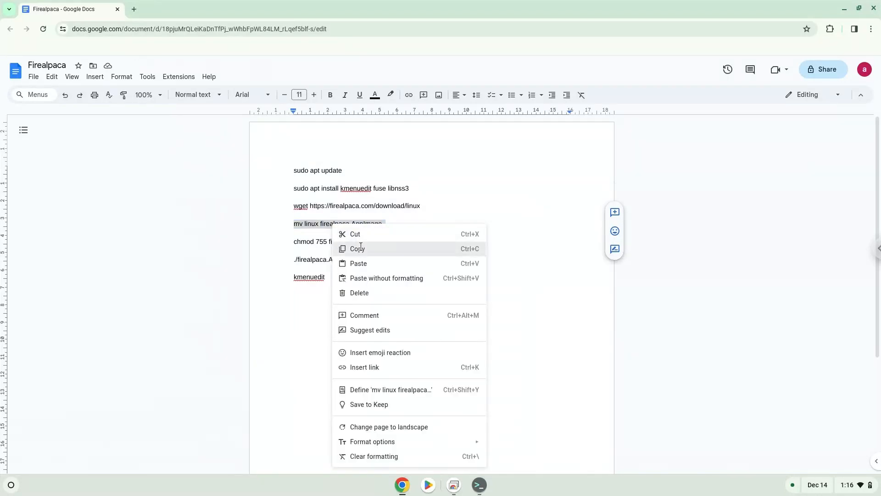
# - Rename the download with 'mv linux firealpaca.AppImage' in the terminal
pyautogui.click(478, 485)
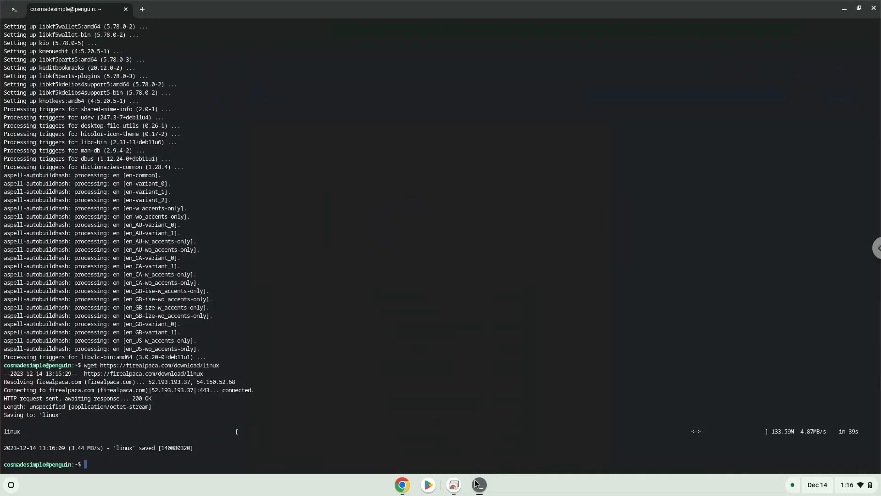
pyautogui.write('mv linux firealpaca.AppImage')
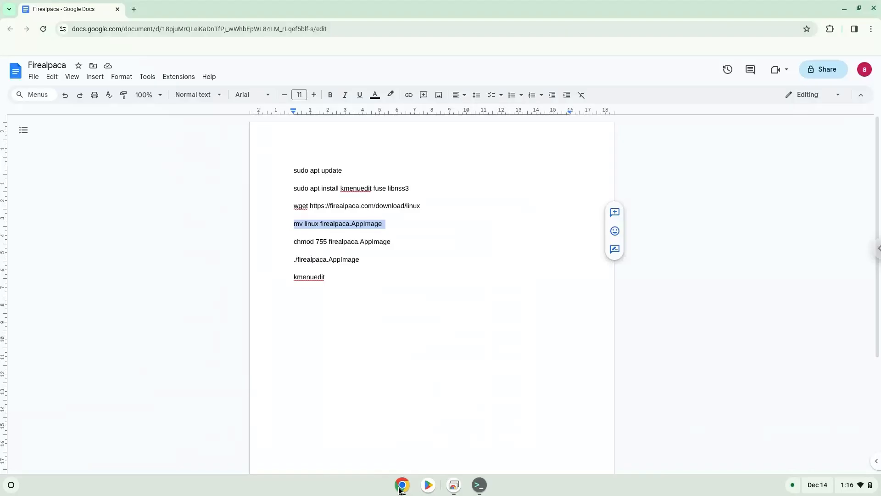
pyautogui.click(306, 241)
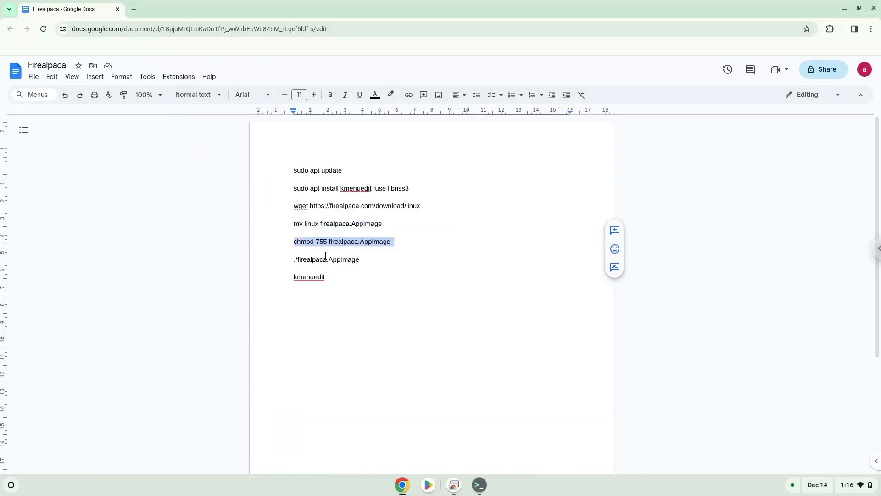
# - Make it executable with 'chmod 755 firealpaca.AppImage' and return to the terminal
pyautogui.click(477, 484)
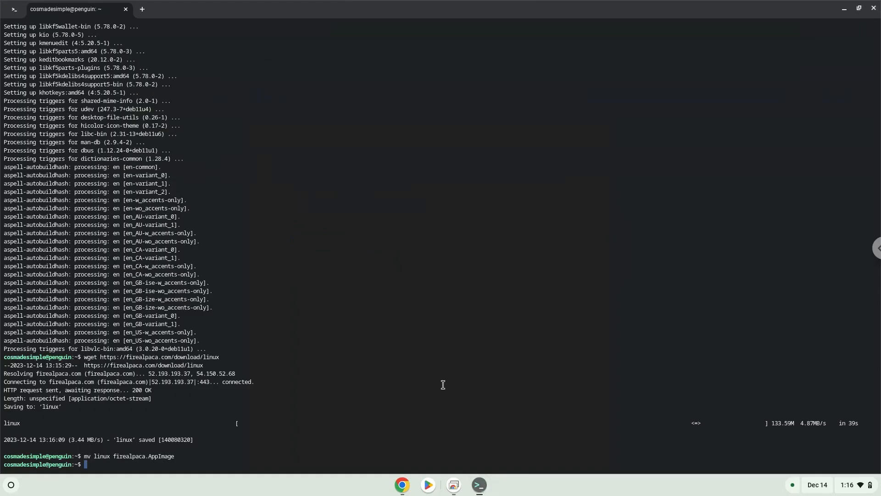
pyautogui.write('chmod 755 firealpaca.AppImage')
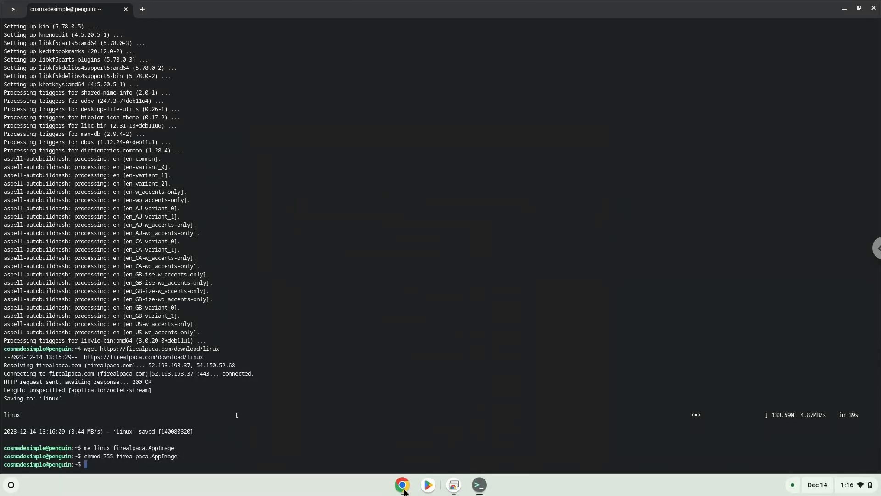
pyautogui.click(402, 484)
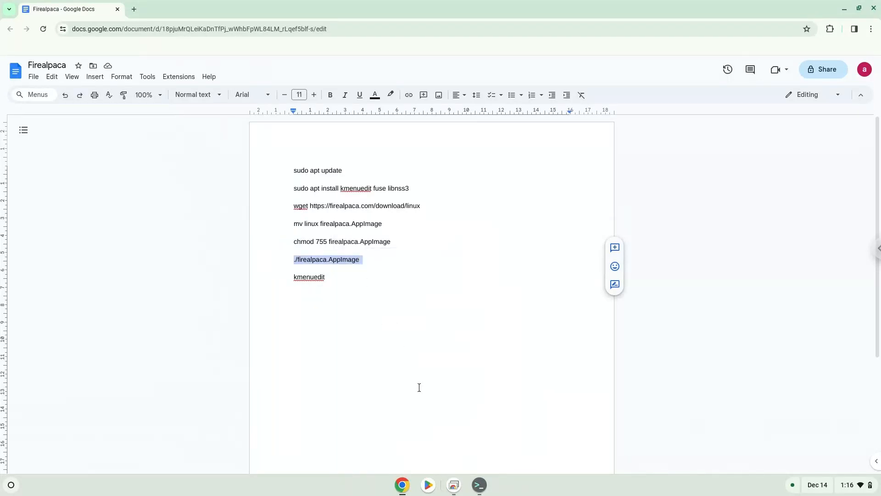
pyautogui.click(478, 485)
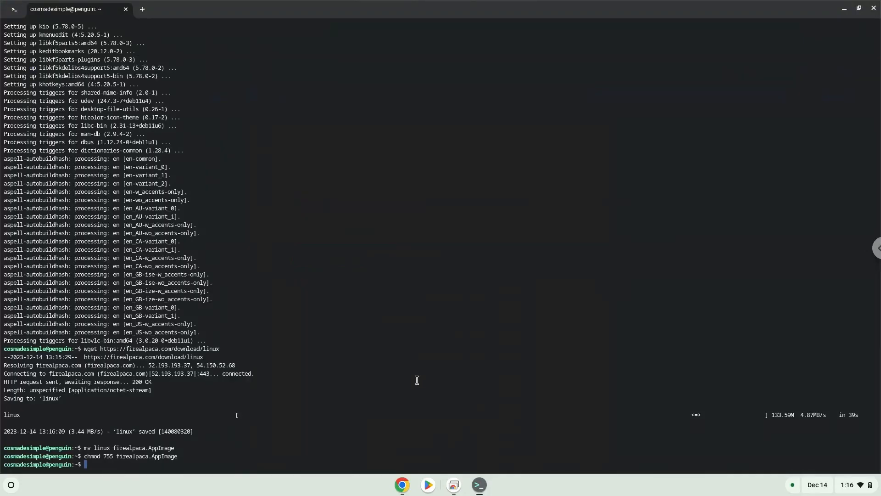
# - Launch ./firealpaca.AppImage, dismiss its startup ad, and start quitting from the File menu
pyautogui.write('./firealpaca.AppImage')
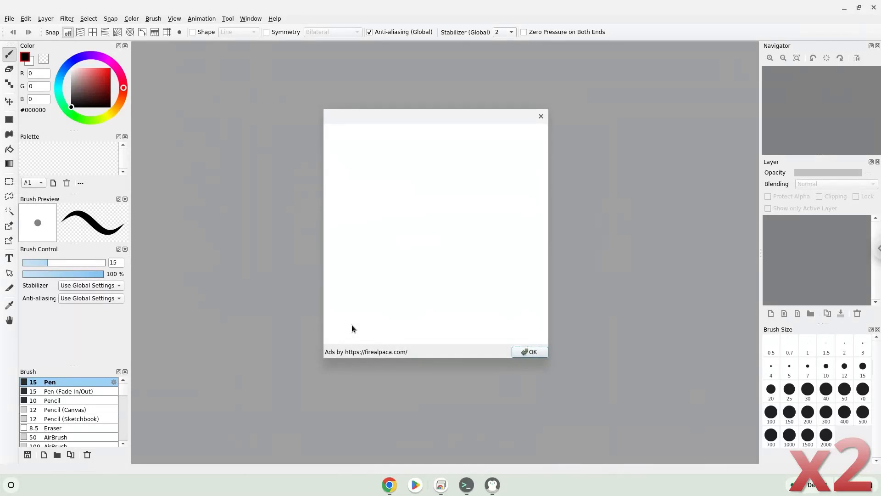
pyautogui.click(529, 351)
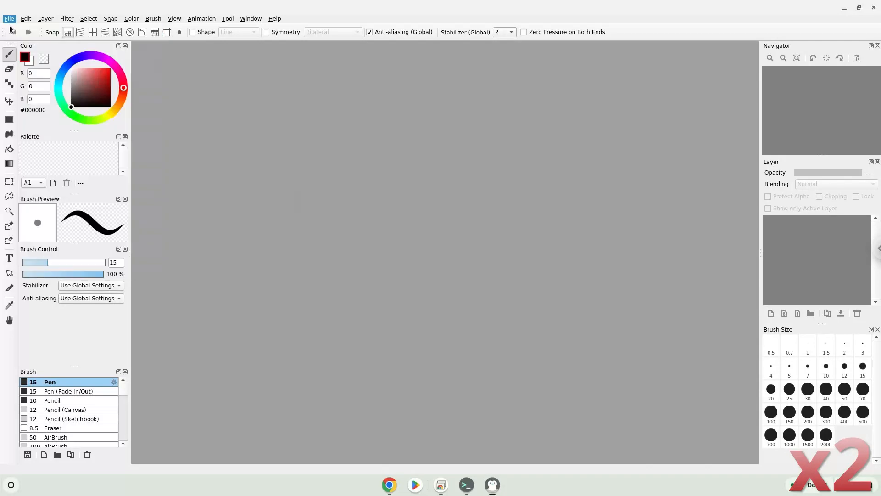
pyautogui.click(9, 18)
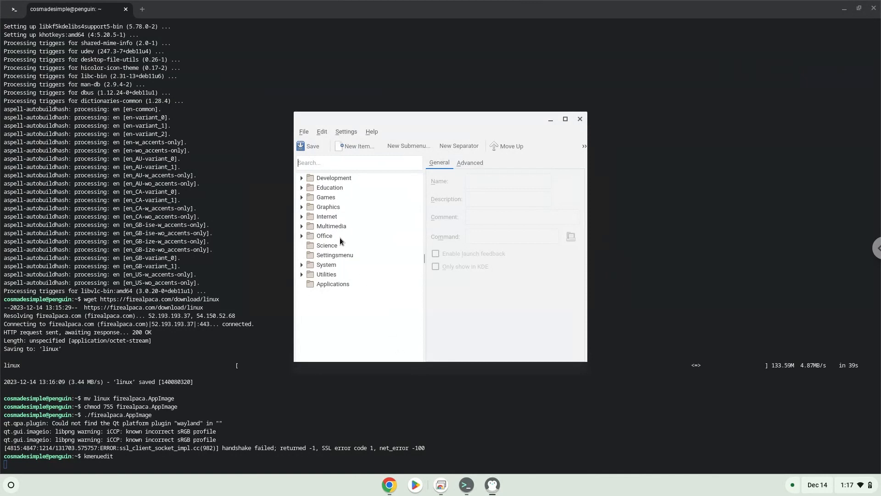
# - Create a new menu item named Firealpaca under the Graphics category
pyautogui.click(329, 207)
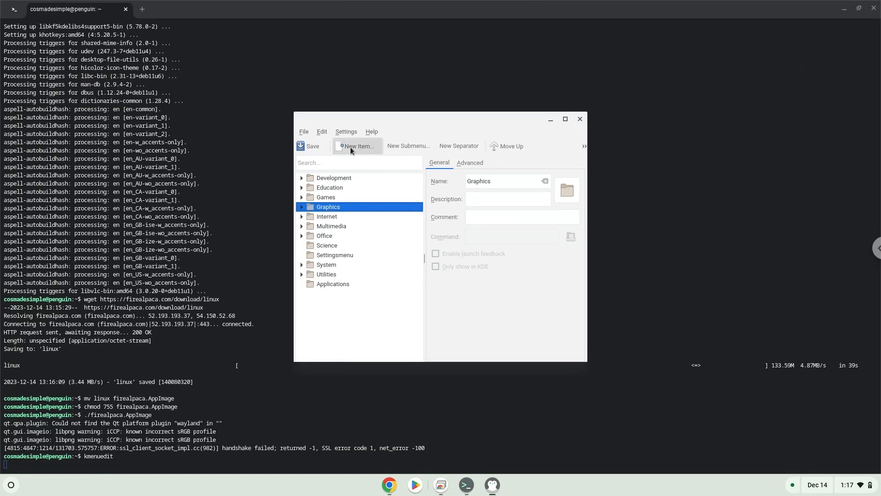
pyautogui.click(357, 146)
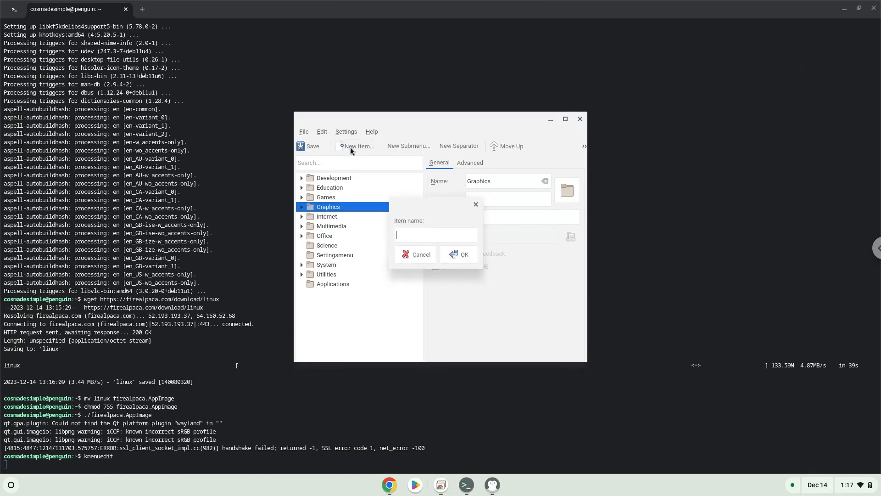
pyautogui.write('Firealpaca')
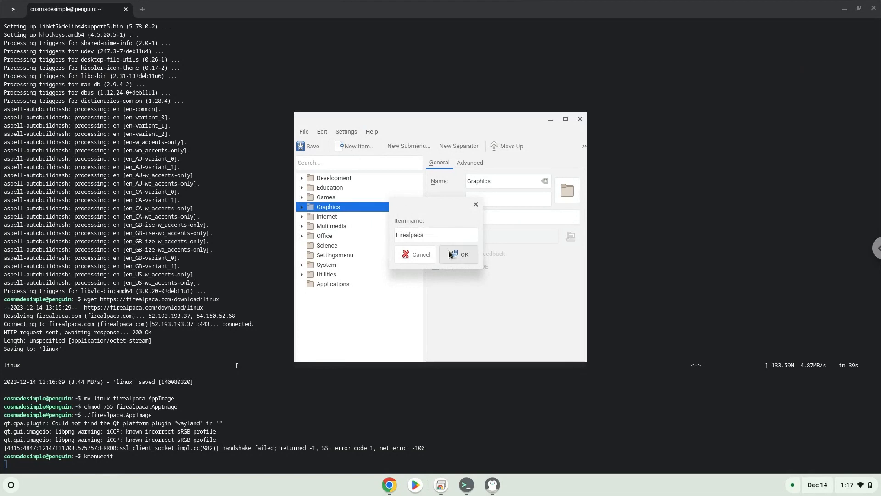
pyautogui.click(459, 255)
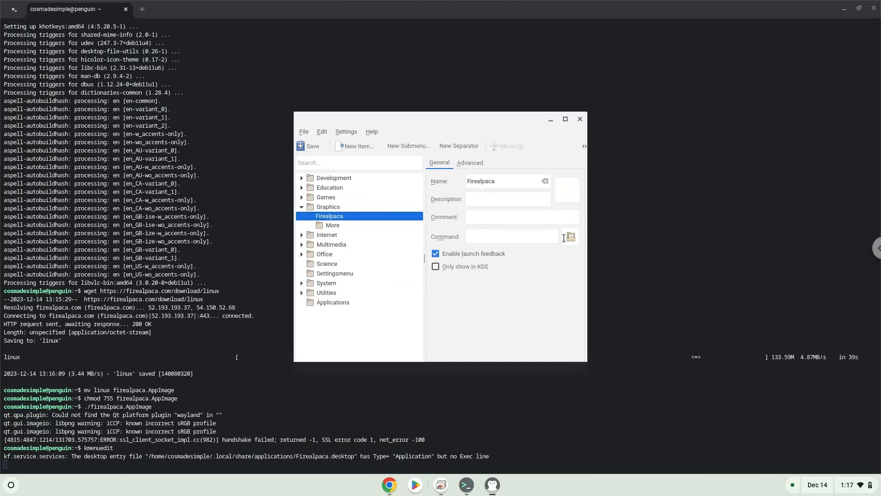
# - Set the entry's command to firealpaca.AppImage from the home folder
pyautogui.click(569, 236)
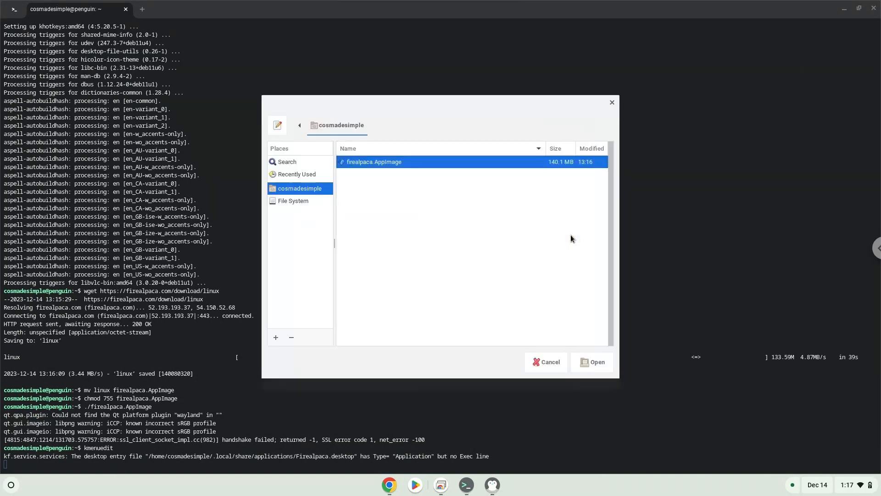
pyautogui.click(373, 162)
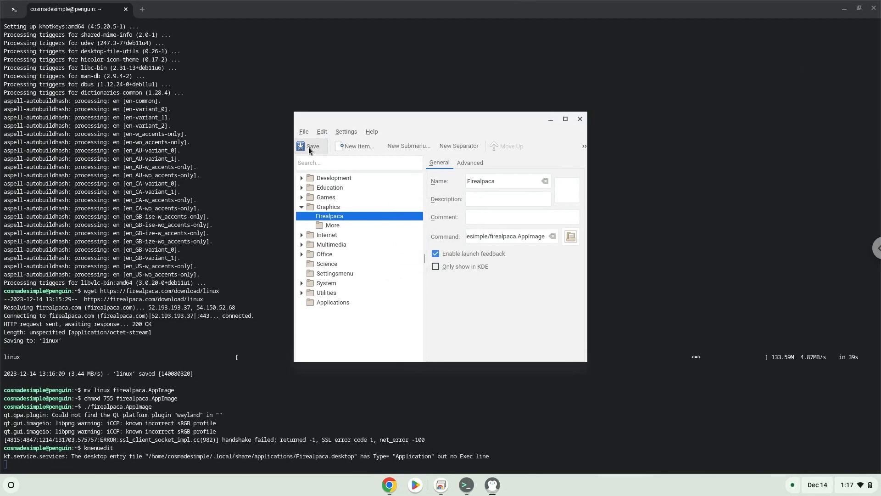
pyautogui.moveTo(357, 148)
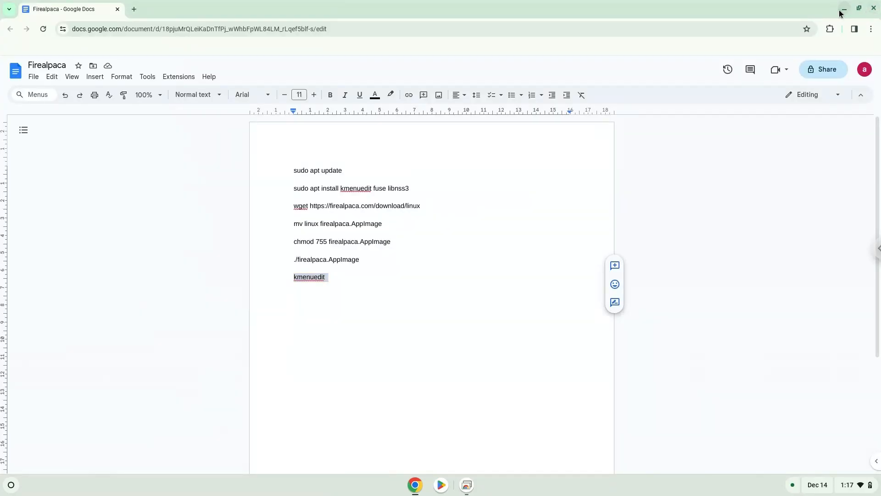
# - Minimize the notes window and bring up the ChromeOS launcher, where Firealpaca now appears
pyautogui.click(842, 8)
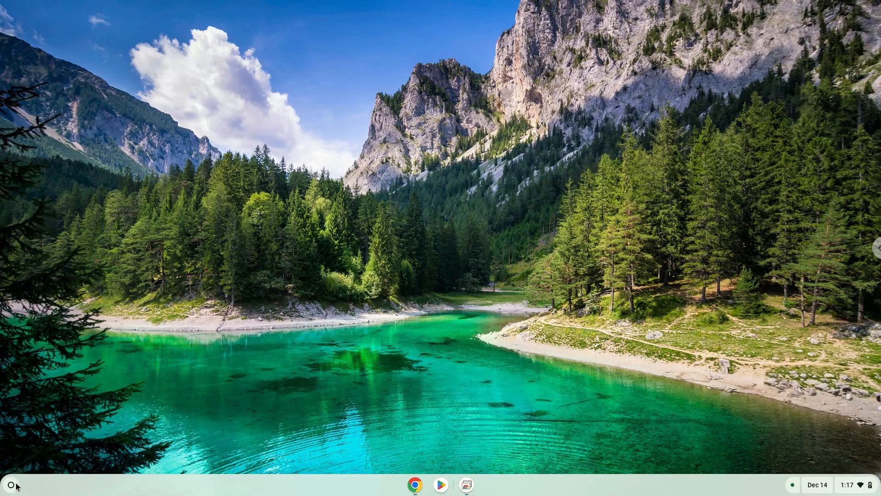
pyautogui.click(10, 484)
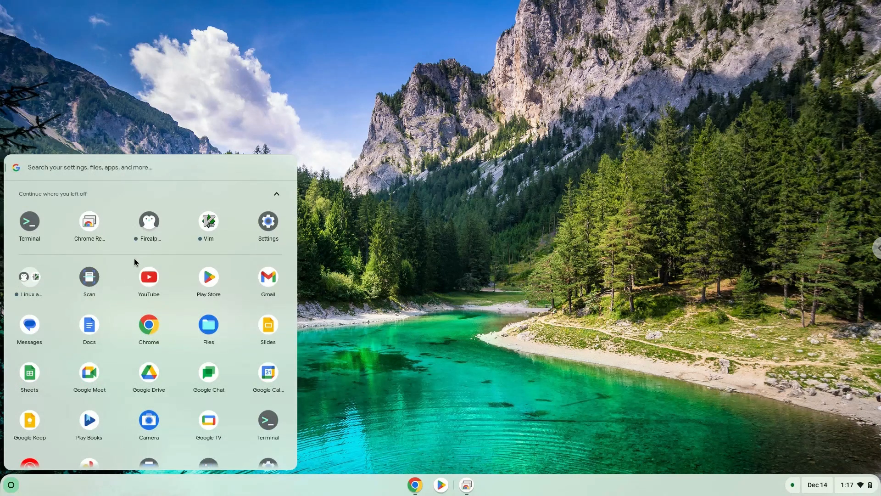